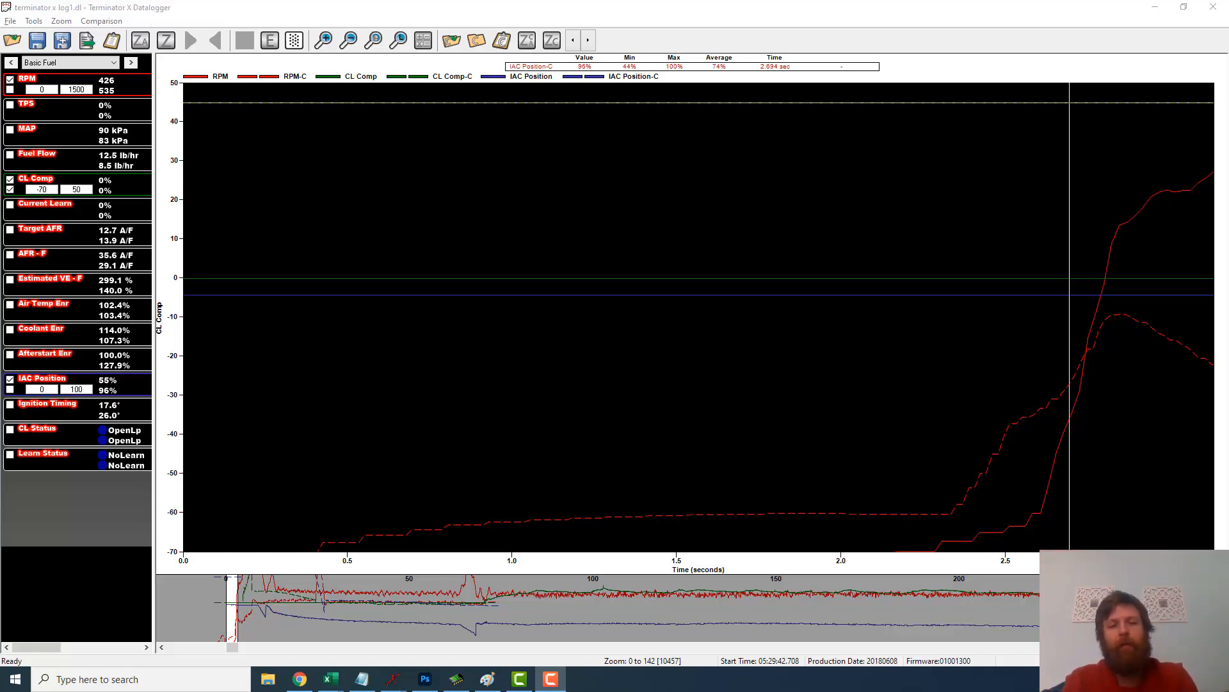
# Switch to Binary Editor and show the Spark scalars with Z_CRKSPK cranking spark at 10.0° BTDC.
pyautogui.press('alt+tab')
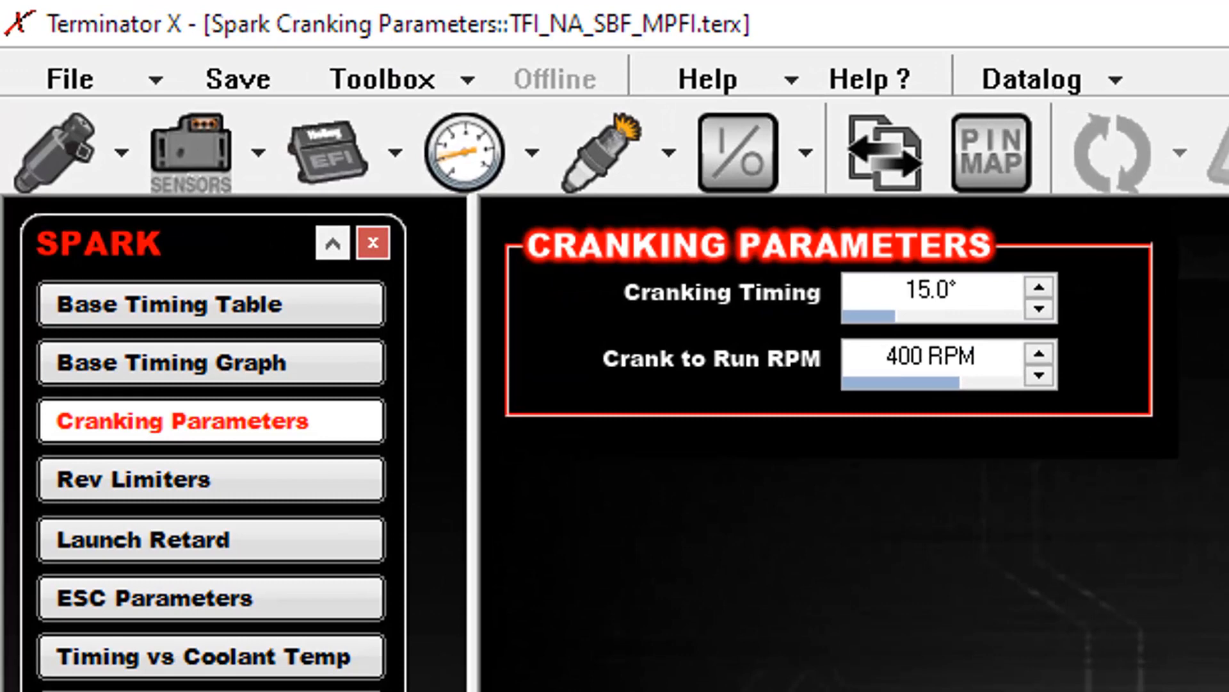
pyautogui.moveTo(709, 305)
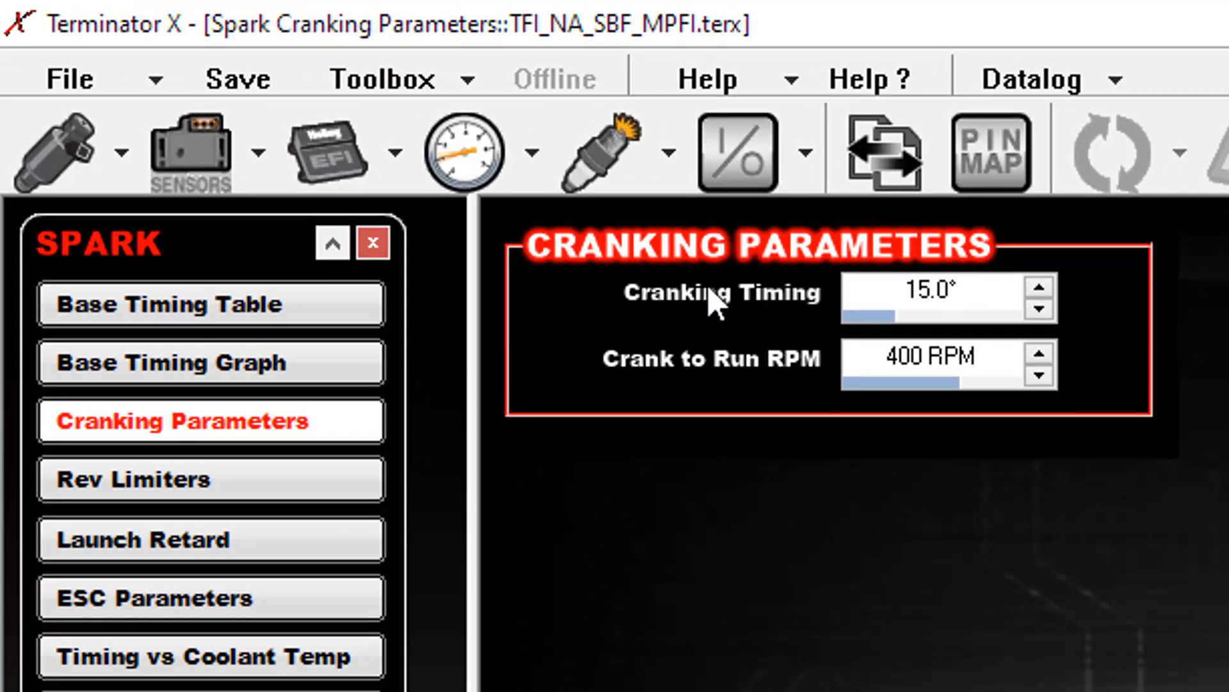
pyautogui.moveTo(797, 382)
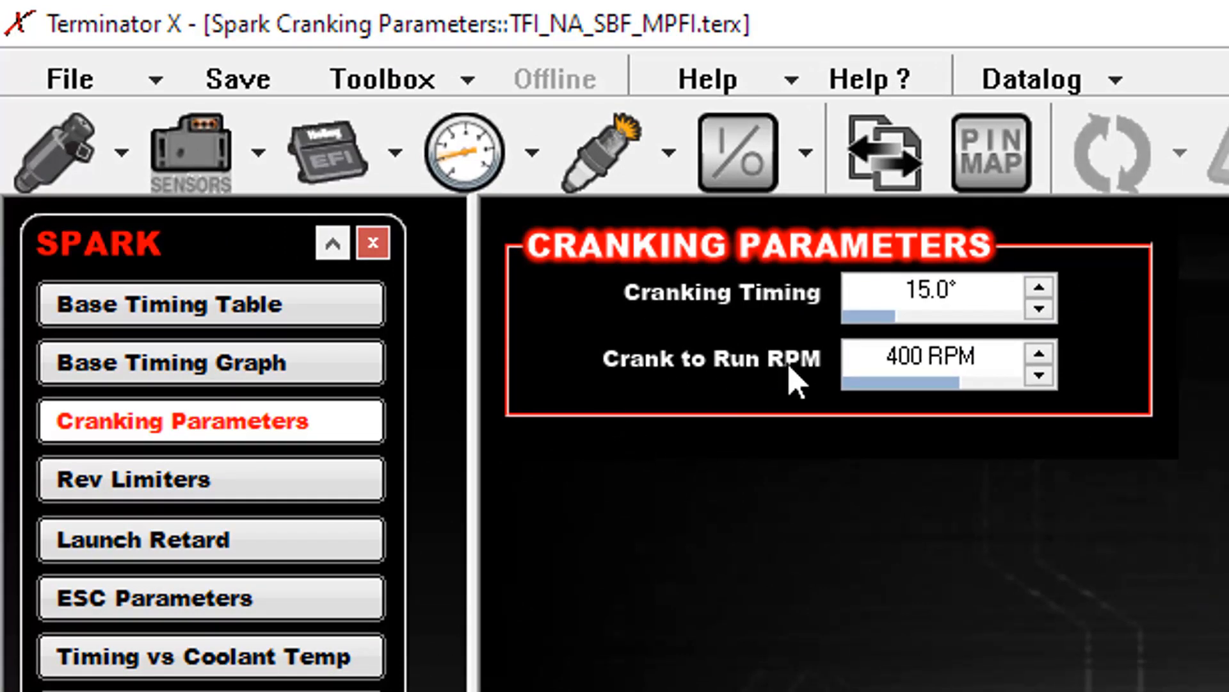
pyautogui.moveTo(779, 304)
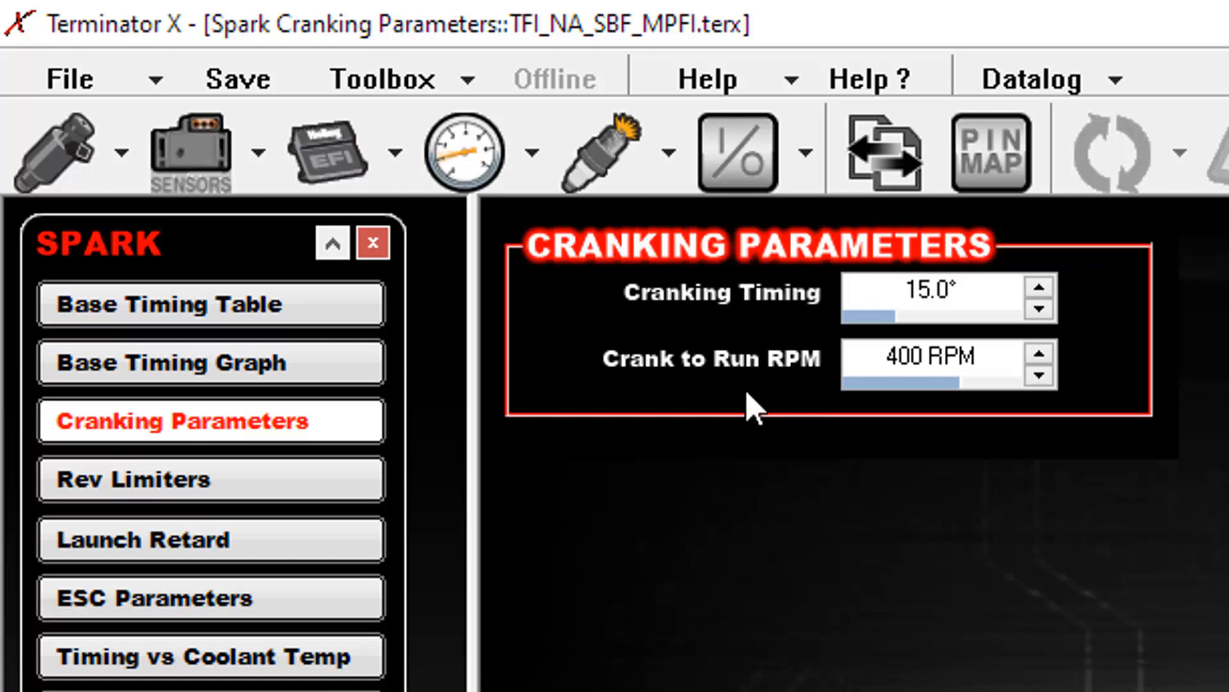
pyautogui.moveTo(745, 365)
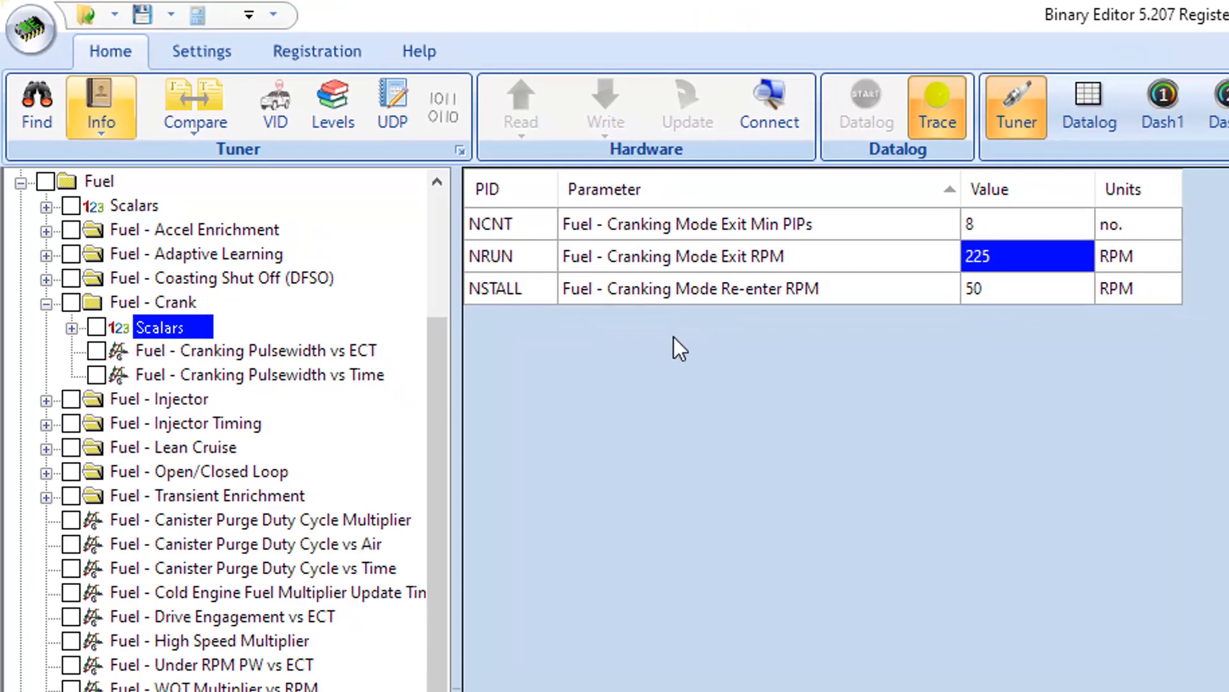
pyautogui.moveTo(643, 266)
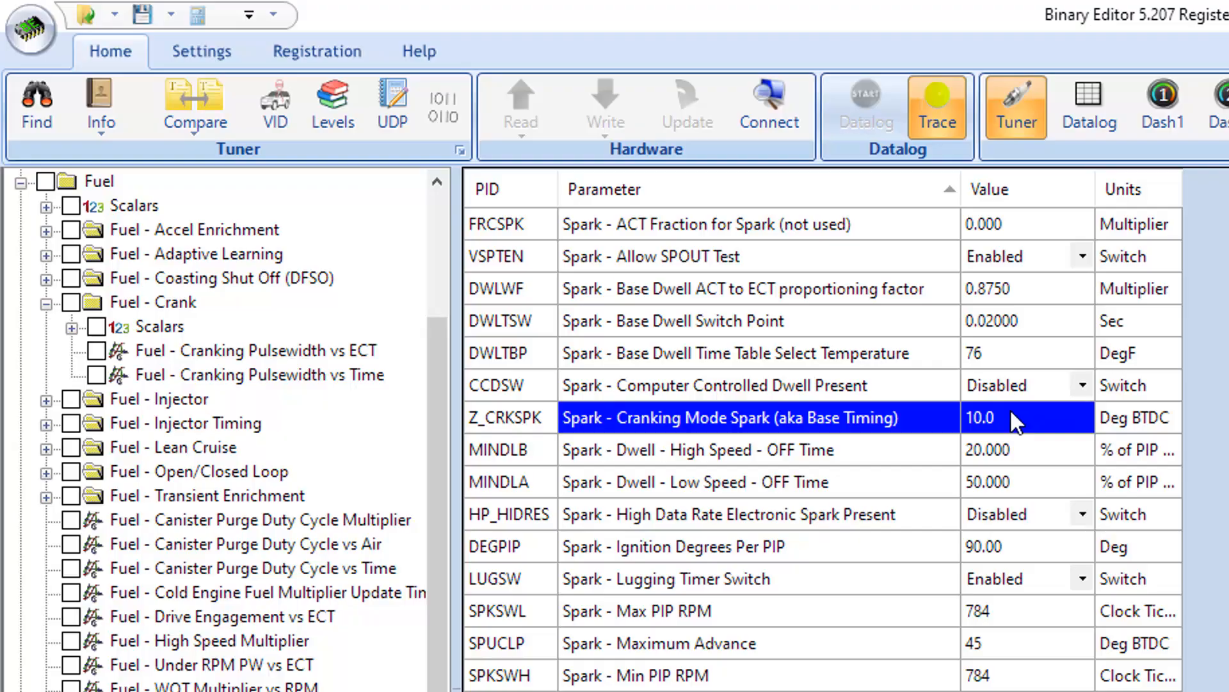
pyautogui.click(934, 107)
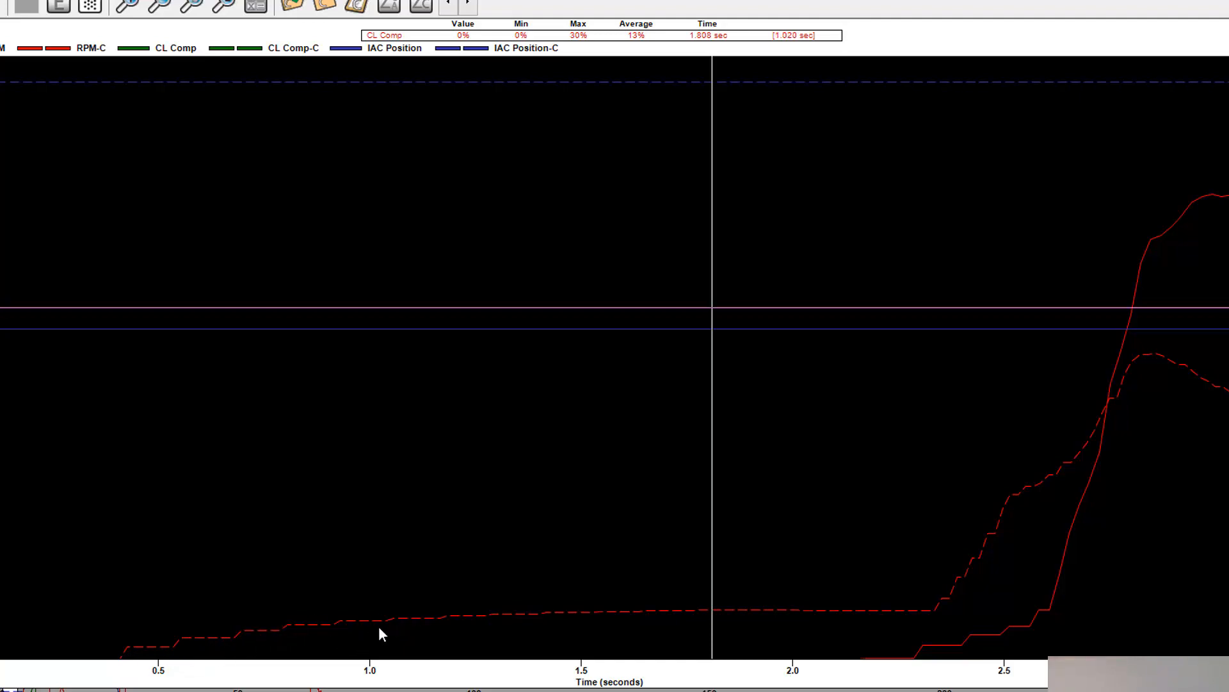
pyautogui.moveTo(642, 622)
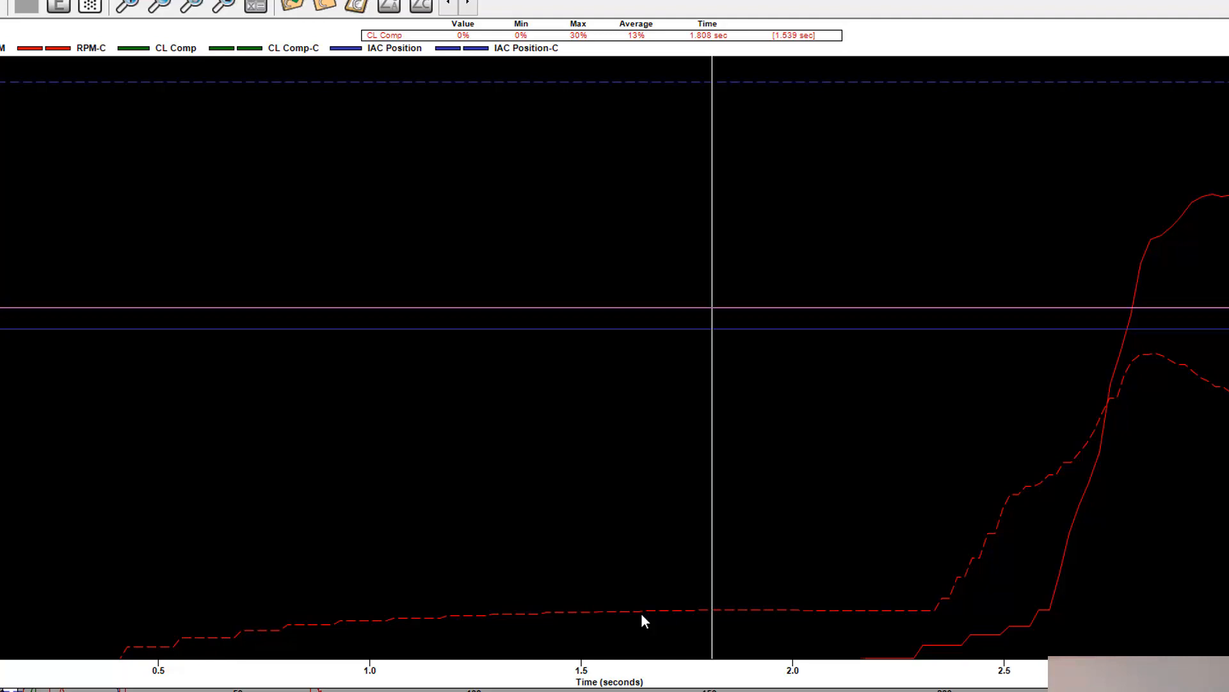
pyautogui.moveTo(692, 634)
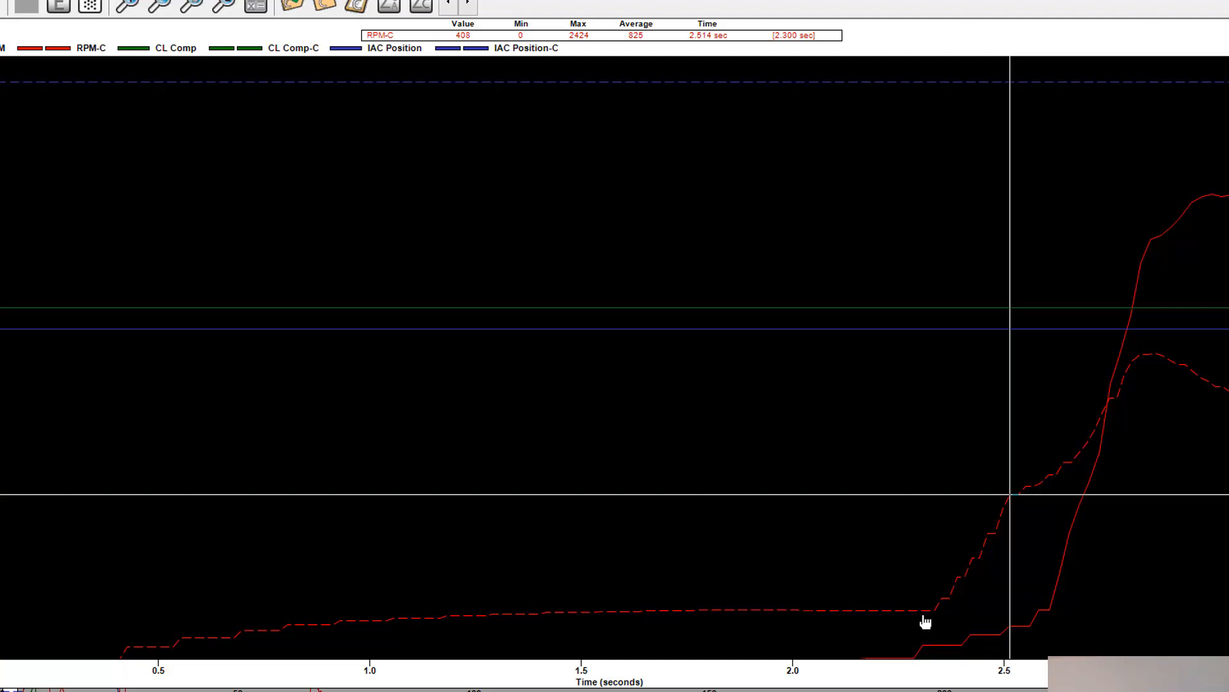
pyautogui.moveTo(990, 537)
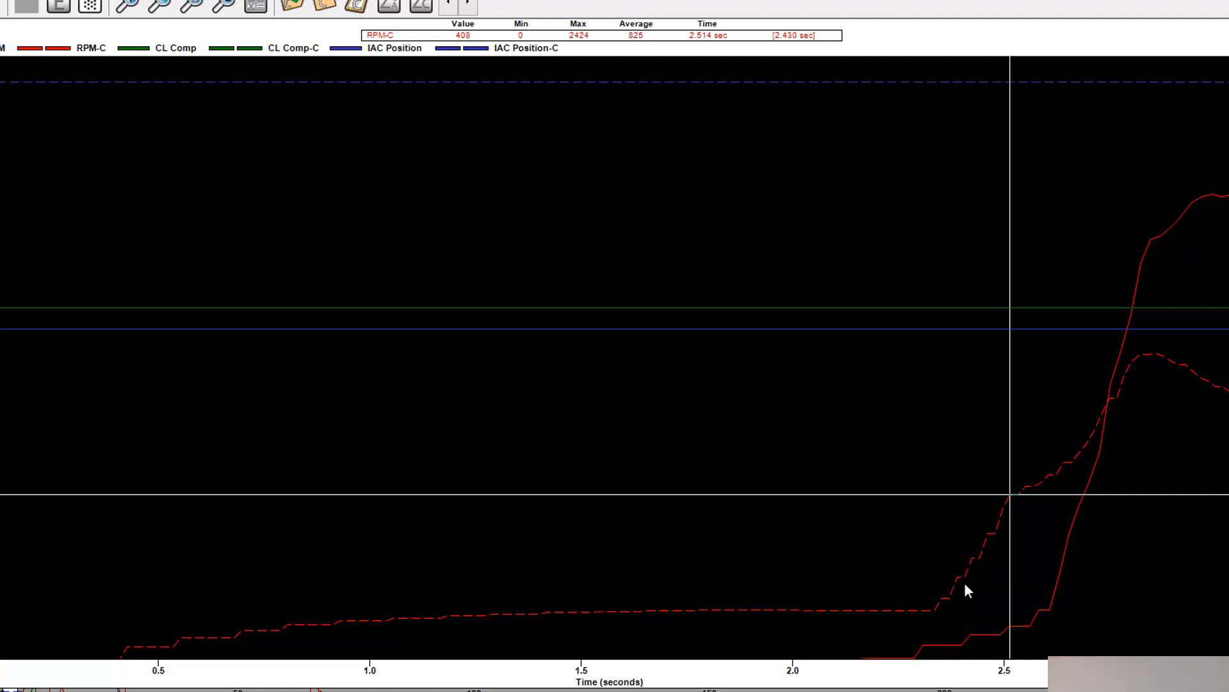
pyautogui.moveTo(978, 551)
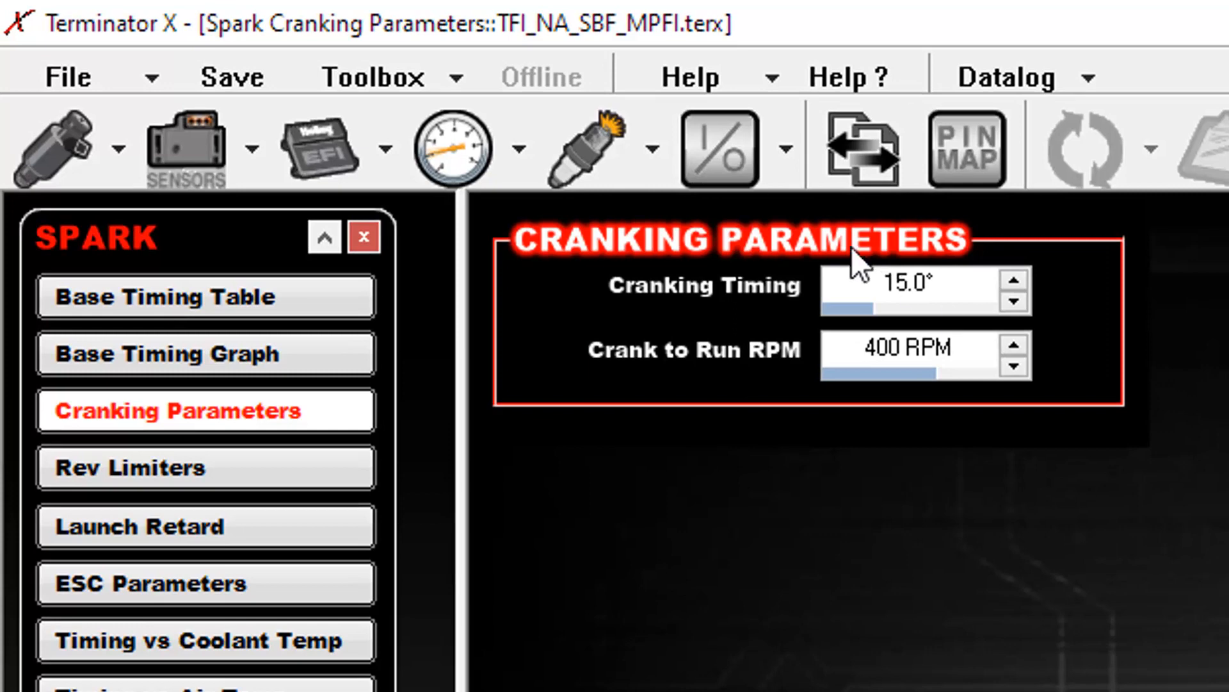
pyautogui.click(909, 349)
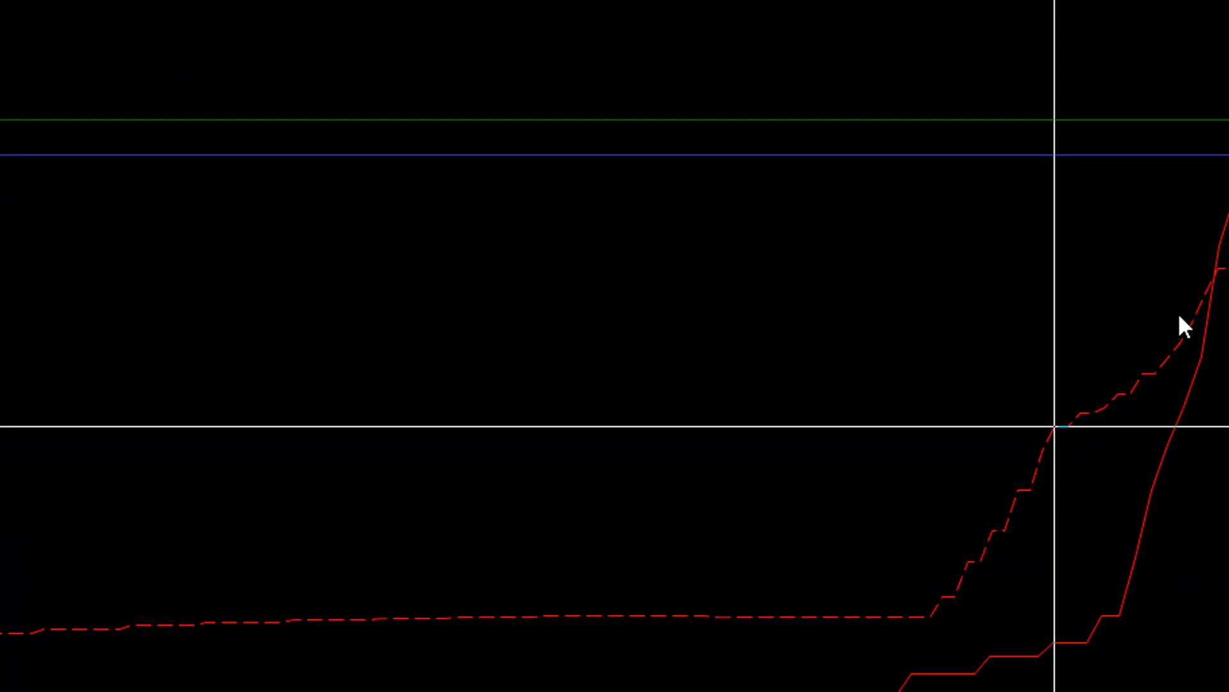
pyautogui.moveTo(982, 564)
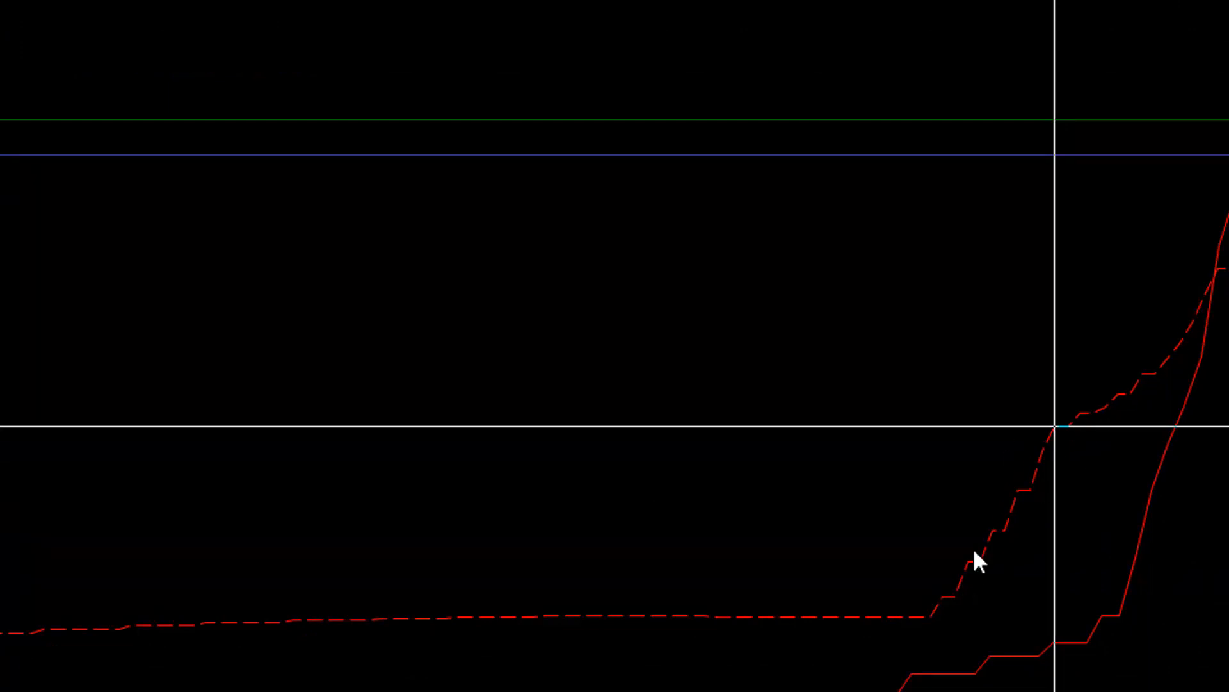